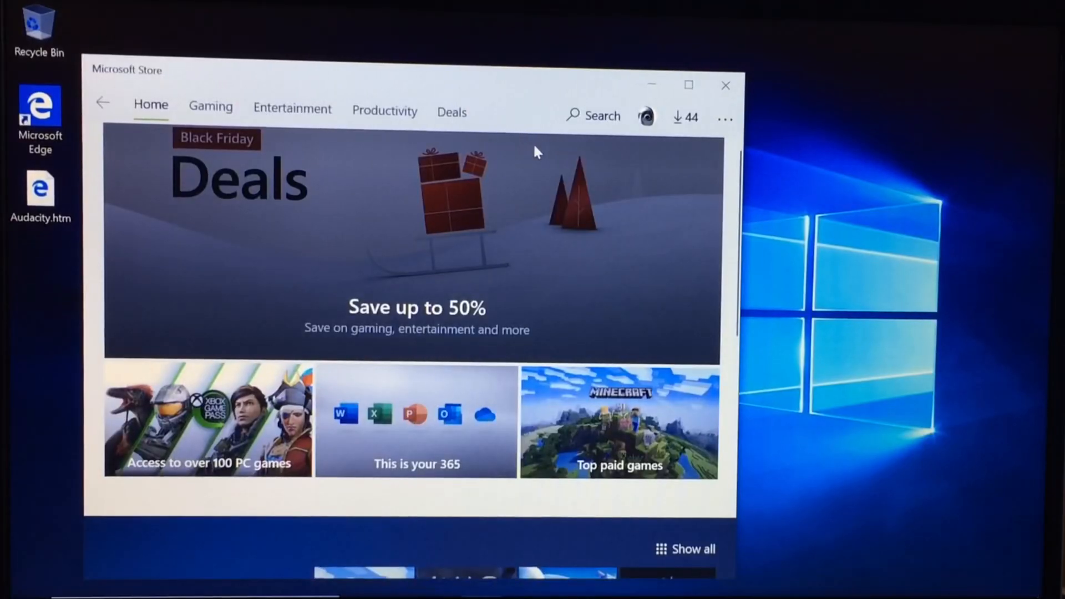
{"action": "scroll", "scroll_direction": "down", "scroll_amount": 3}
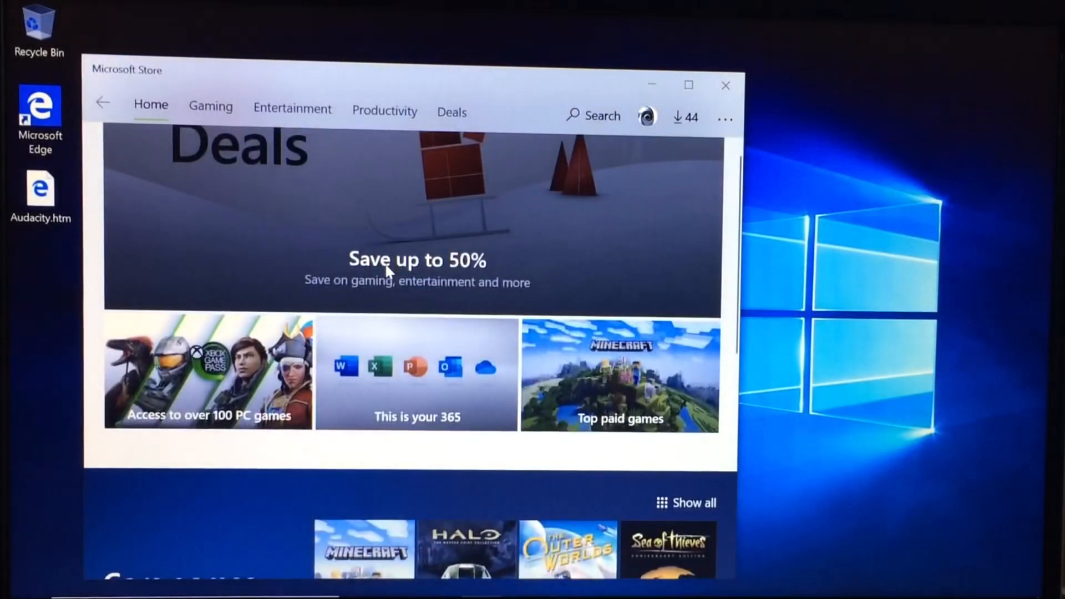
{"action": "scroll", "scroll_direction": "down", "scroll_amount": 3}
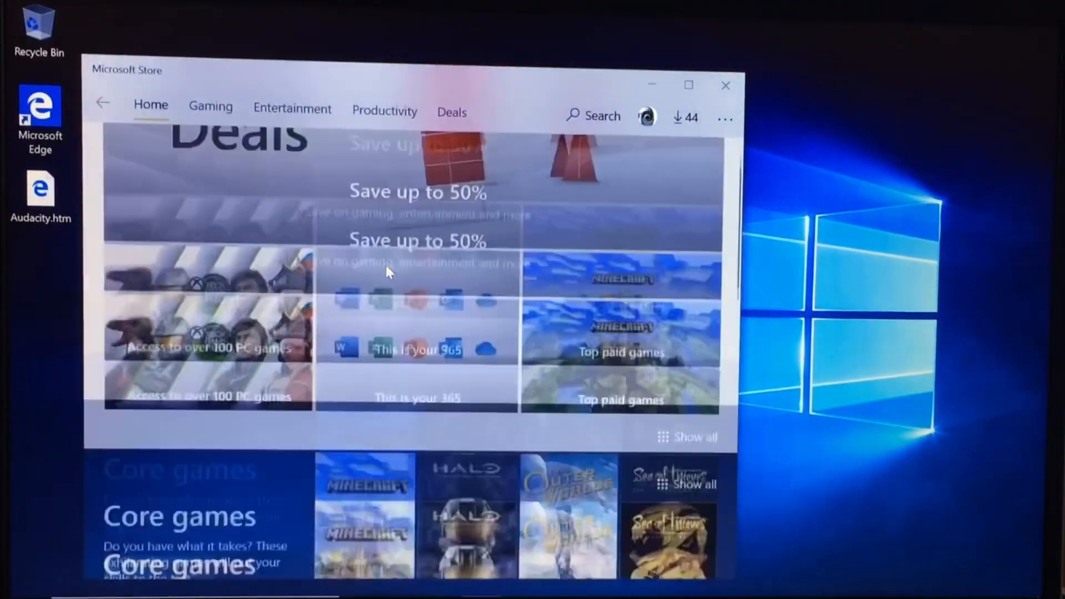